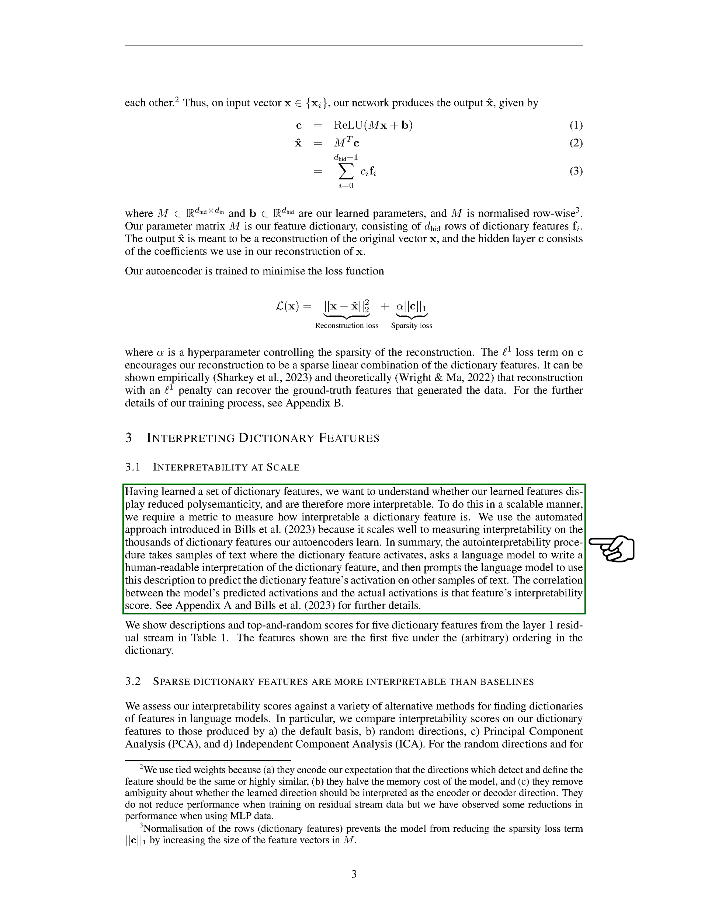
pyautogui.scroll(-3)
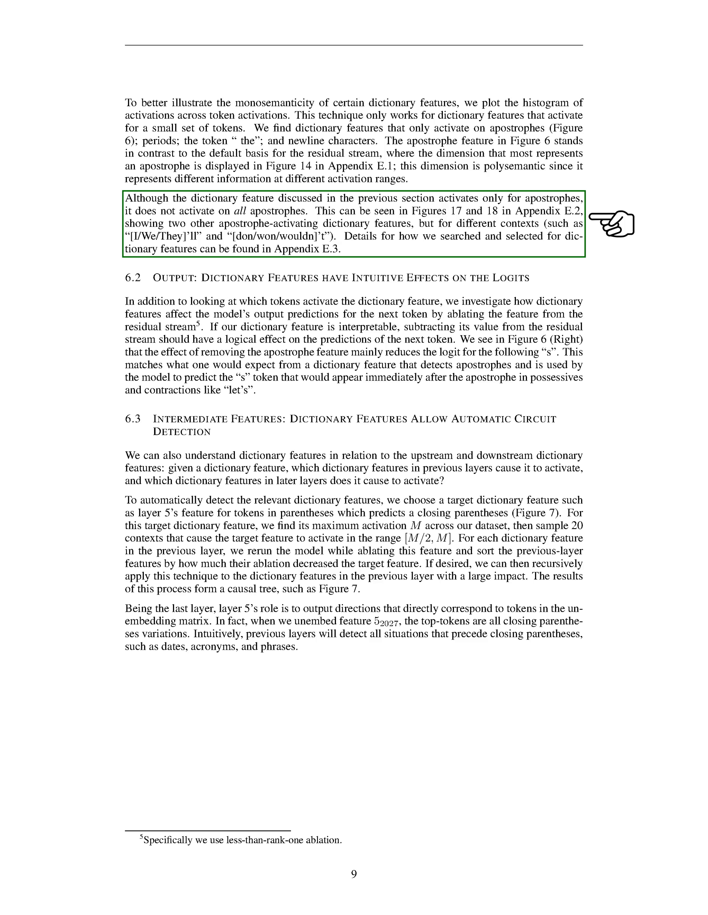